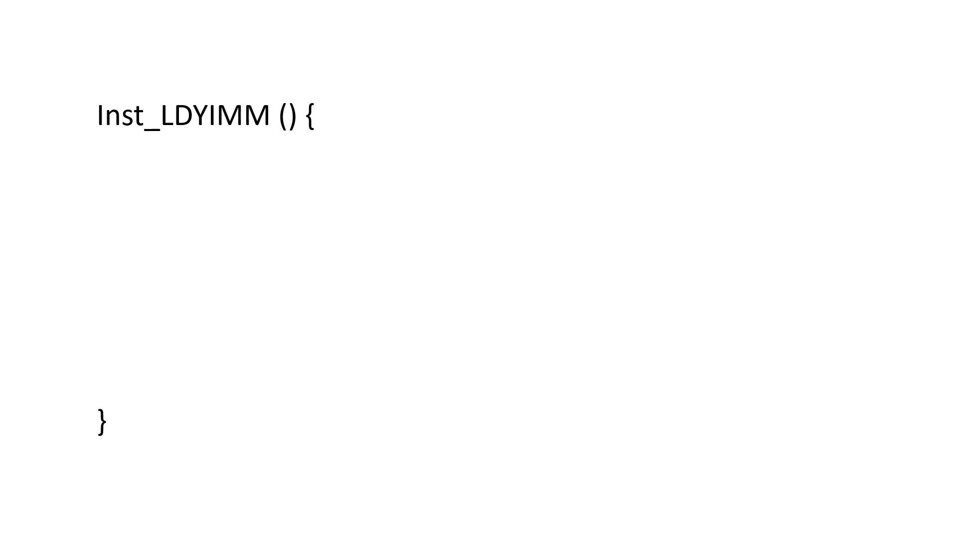
type("If (++PCL==0) PCH++;")
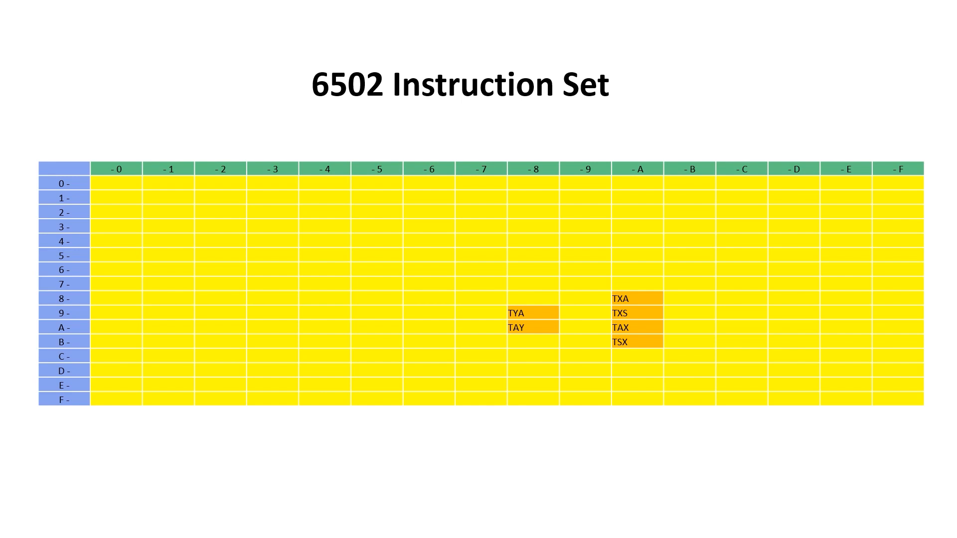
key("Right")
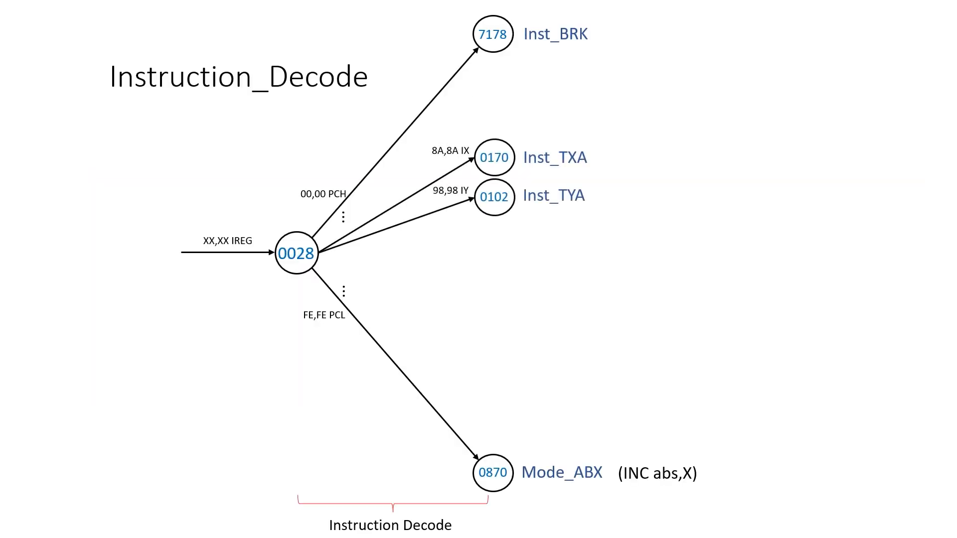